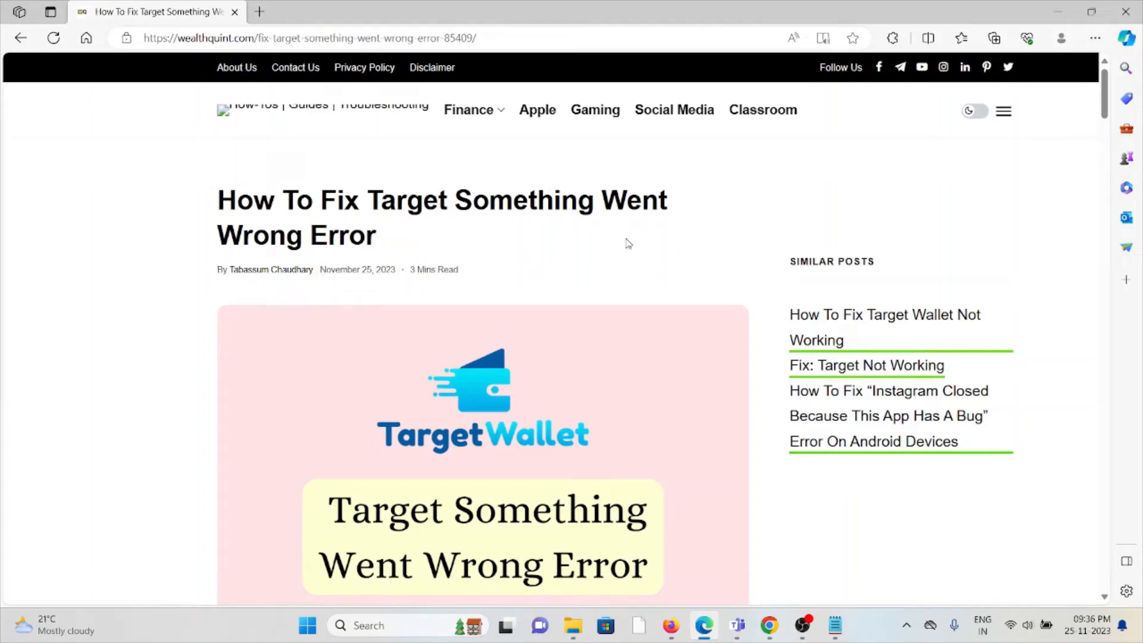
- Scroll past the title image and intro to the 'How To Fix Target Something Went Wrong Error?' heading
scroll("down", 3)
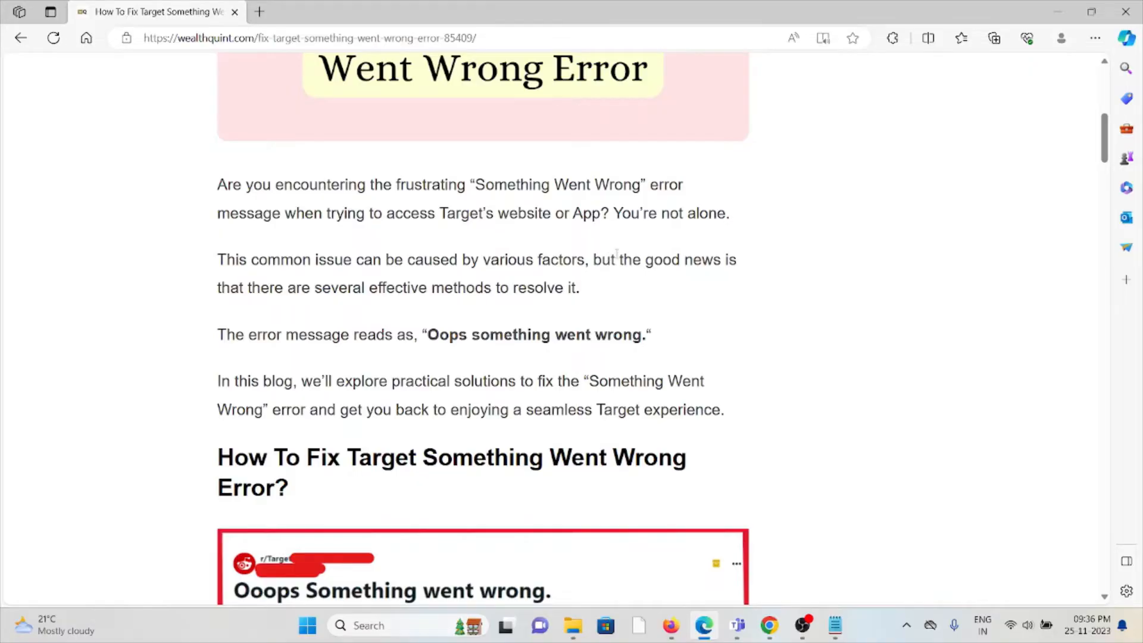
scroll("down", 3)
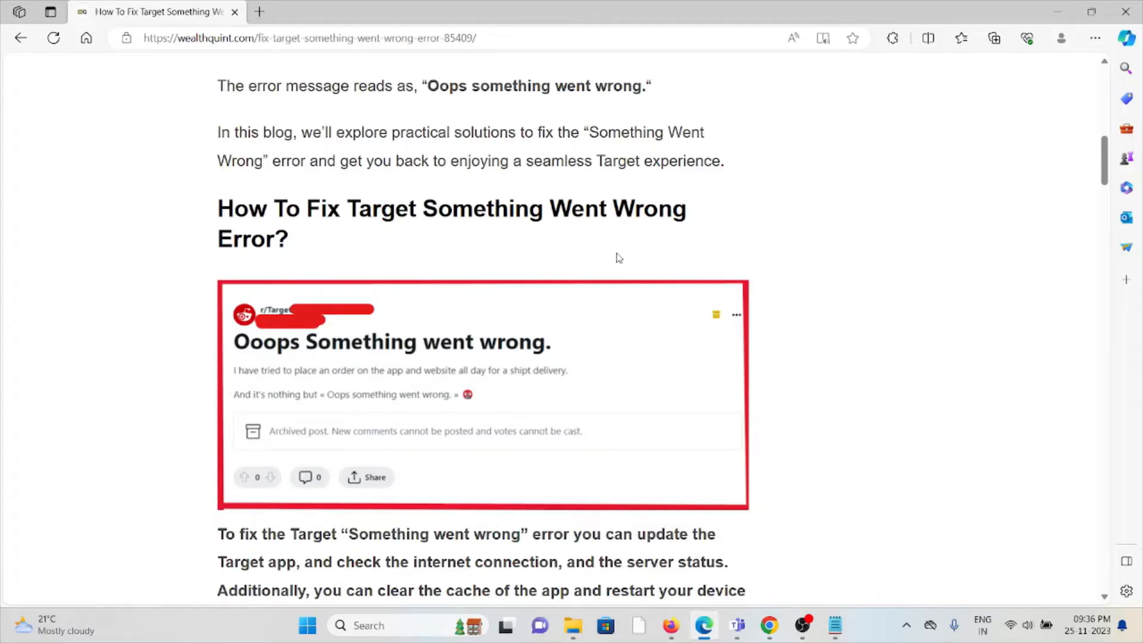
- Scroll through '1. Update The Target App' to '2. Check Your Internet Connection' and its router restart steps
scroll("down", 3)
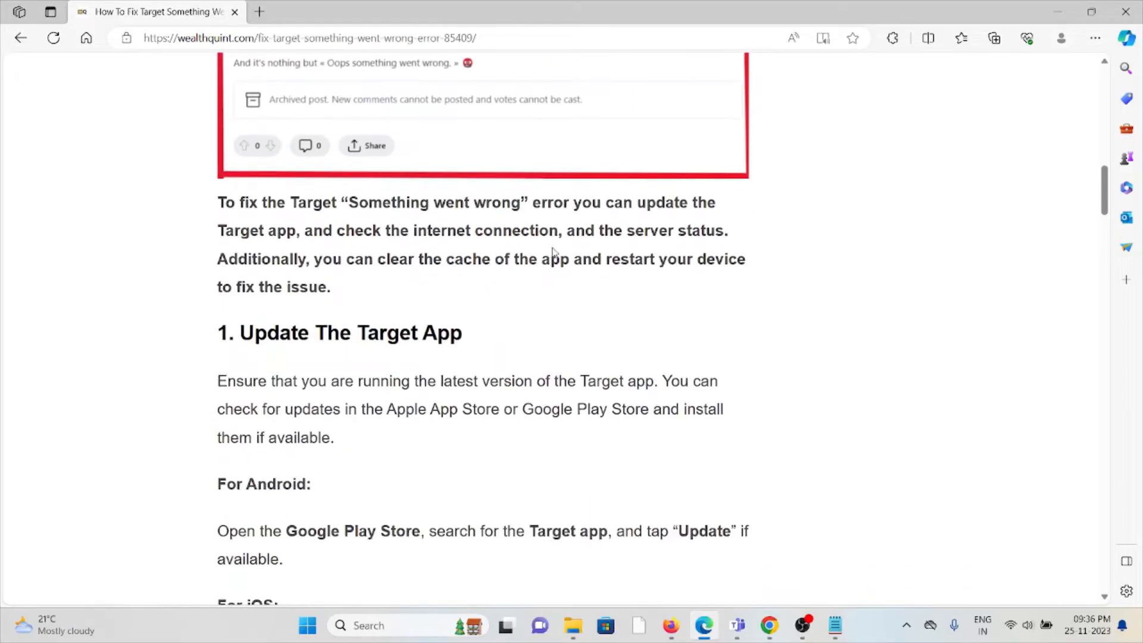
mouse_move(576, 223)
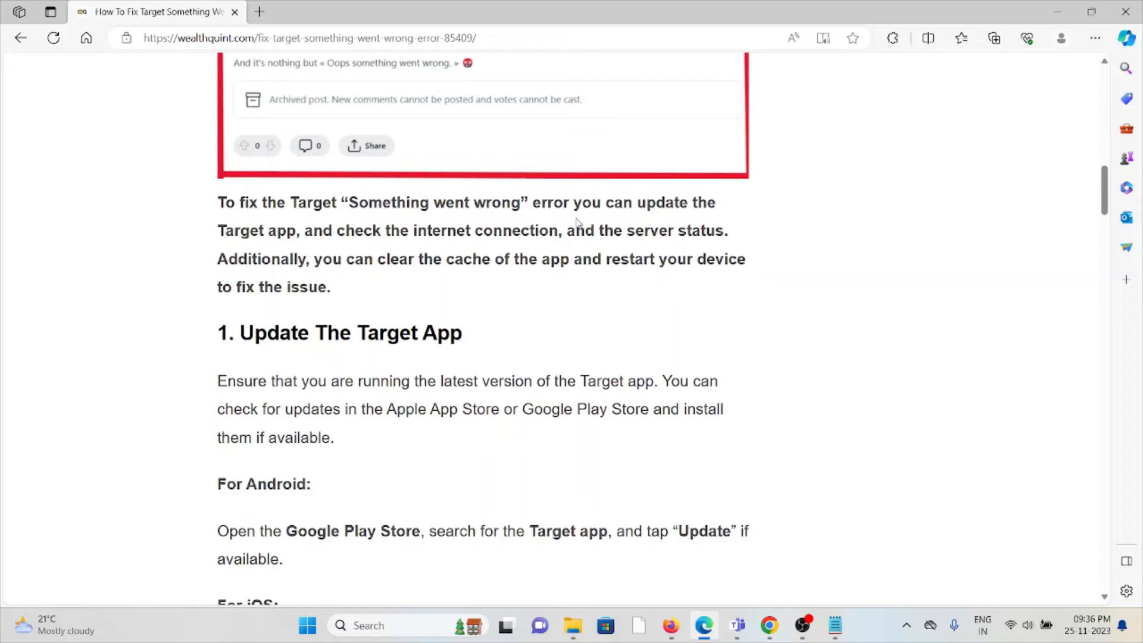
mouse_move(582, 203)
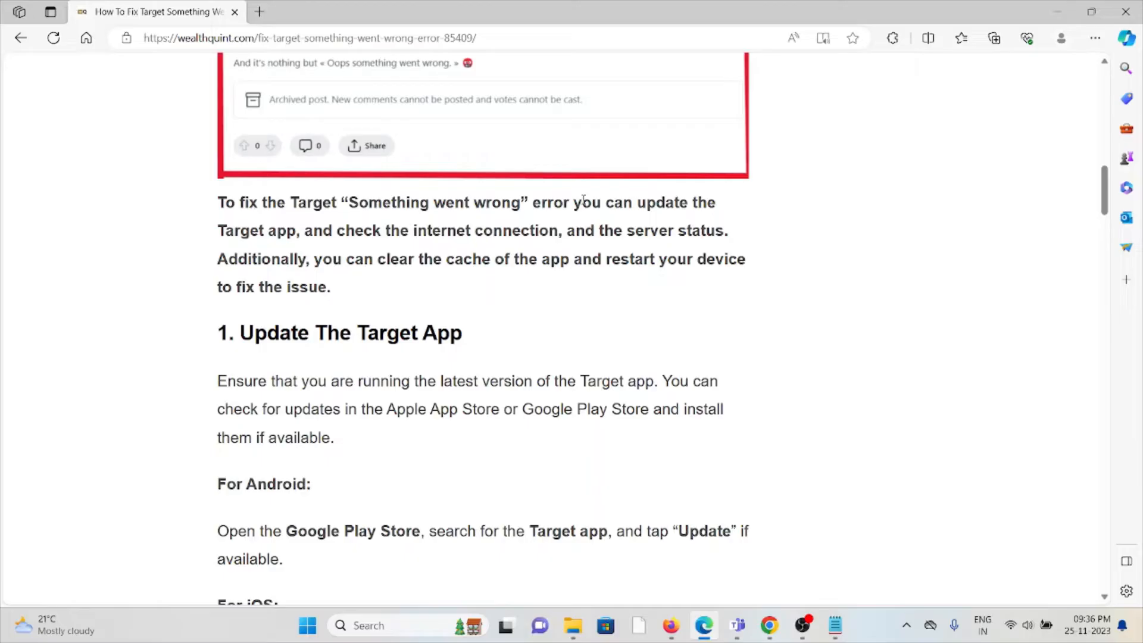
scroll("down", 3)
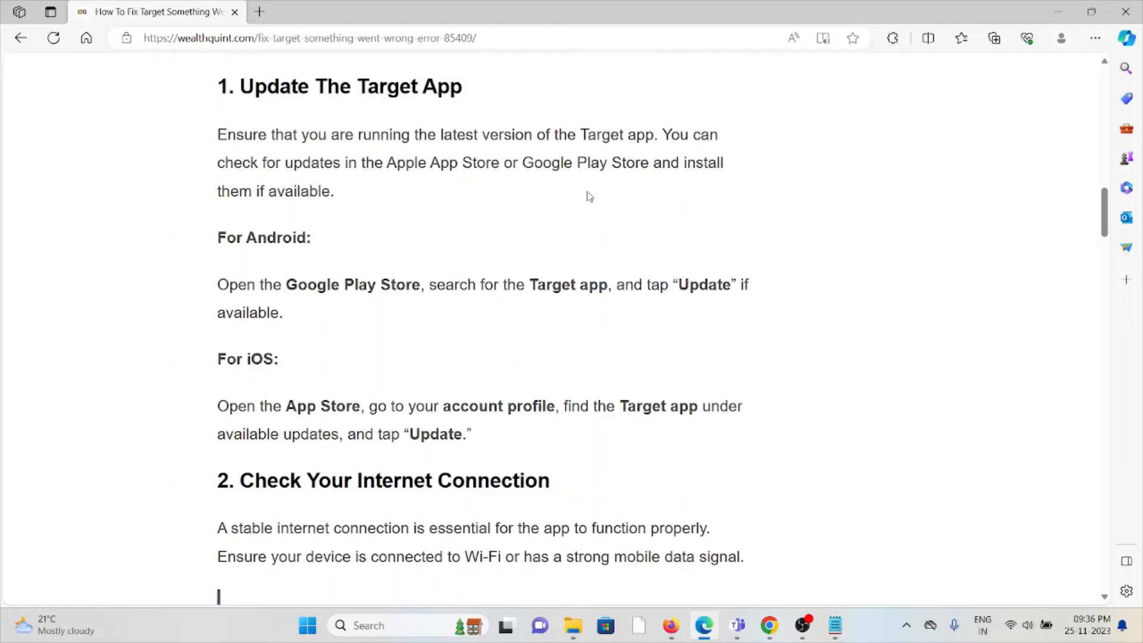
scroll("down", 3)
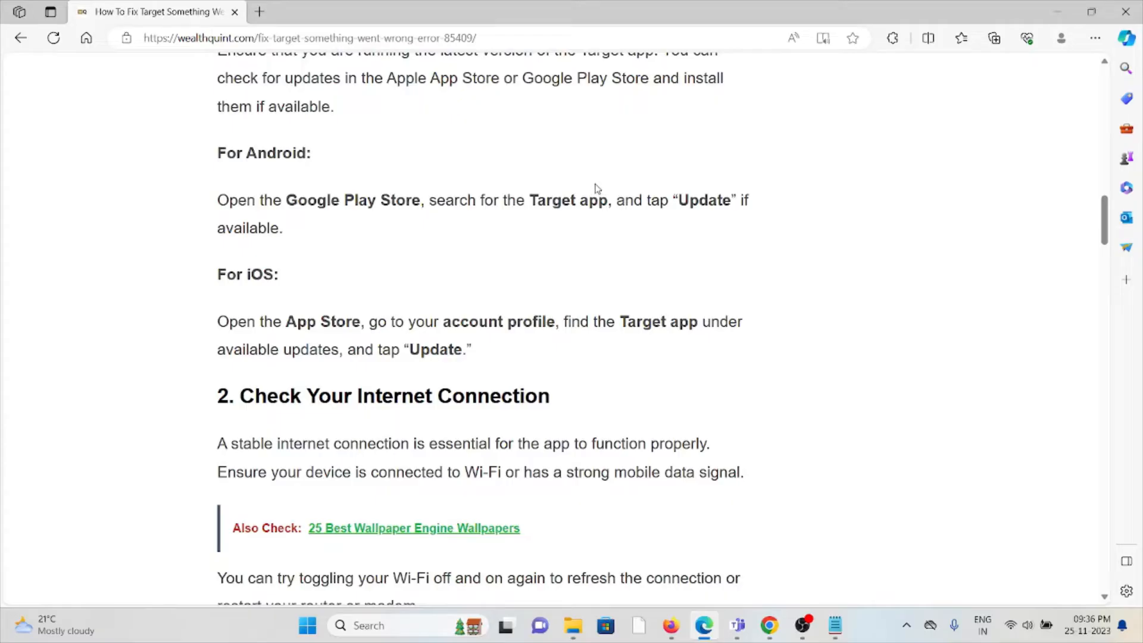
mouse_move(689, 180)
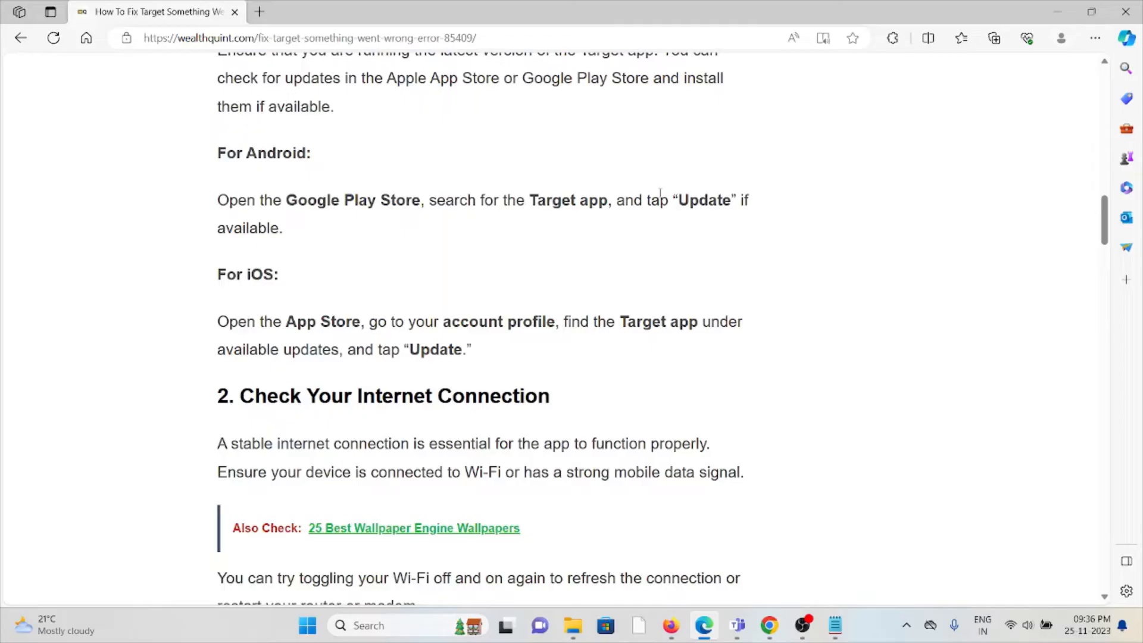
scroll("down", 3)
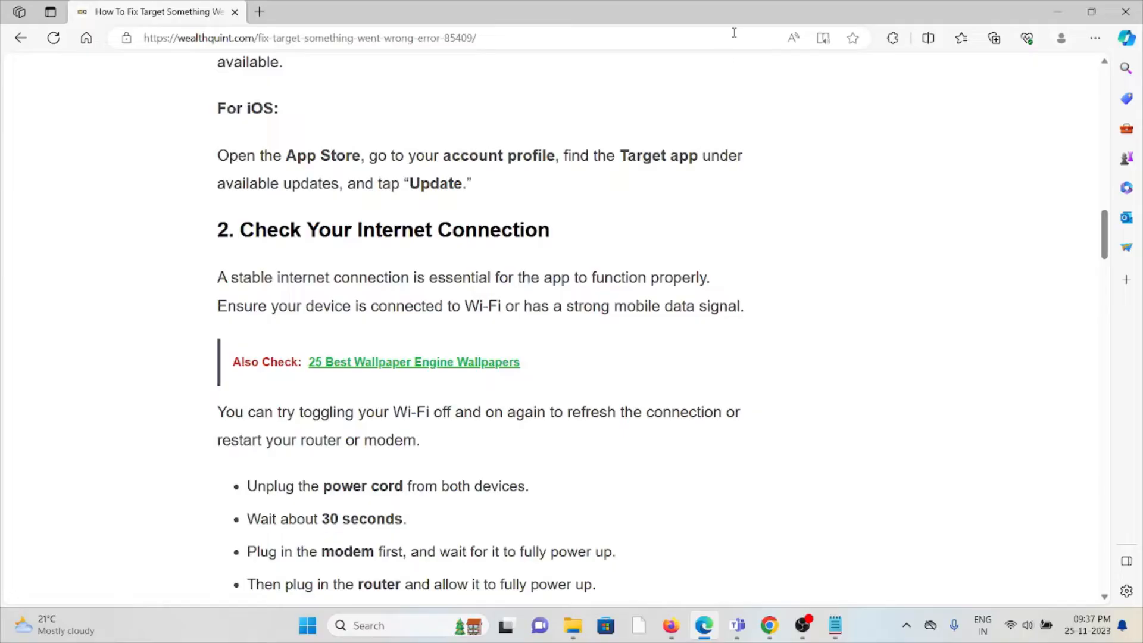
mouse_move(651, 196)
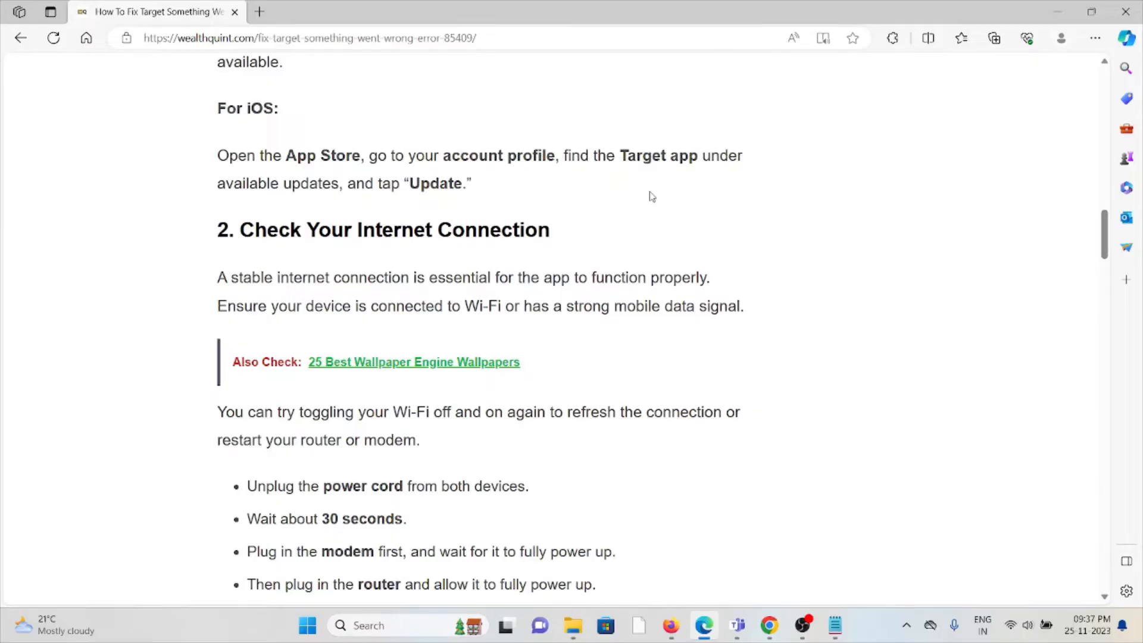
mouse_move(674, 180)
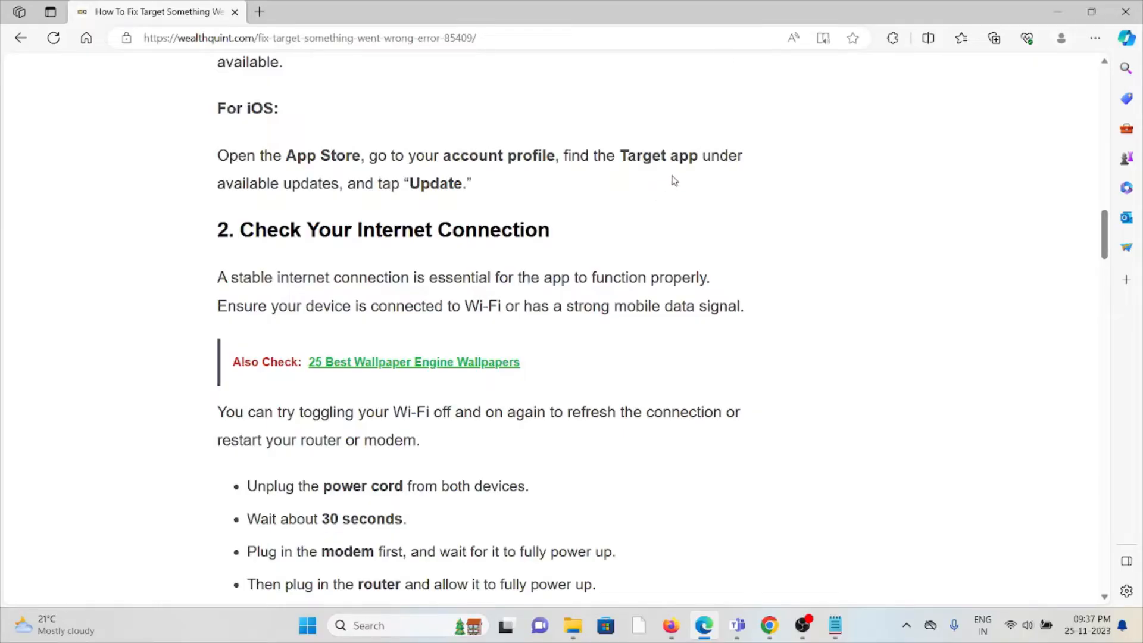
- Scroll to '3. Check The Server Status Of The Target' with its outage chart and Downdetector suggestion
scroll("down", 3)
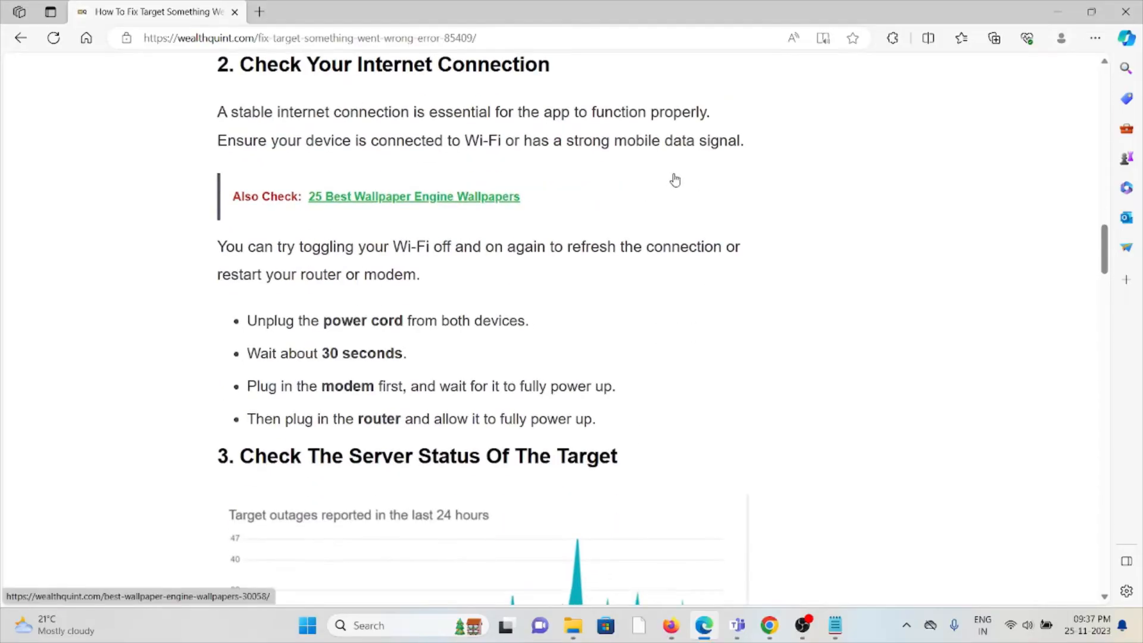
mouse_move(691, 157)
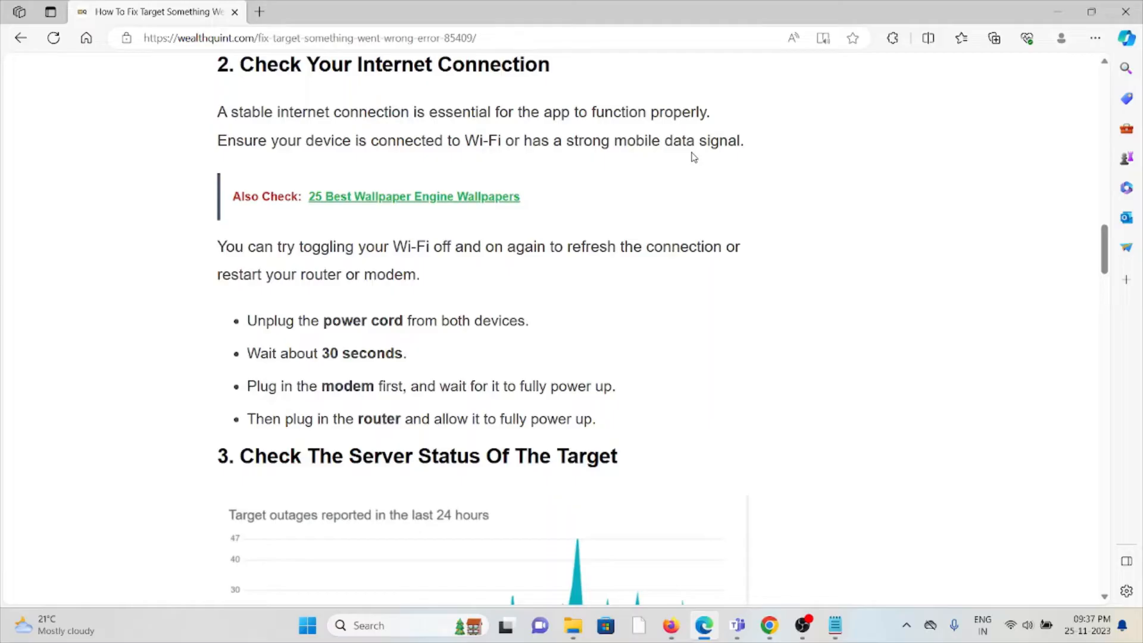
scroll("down", 3)
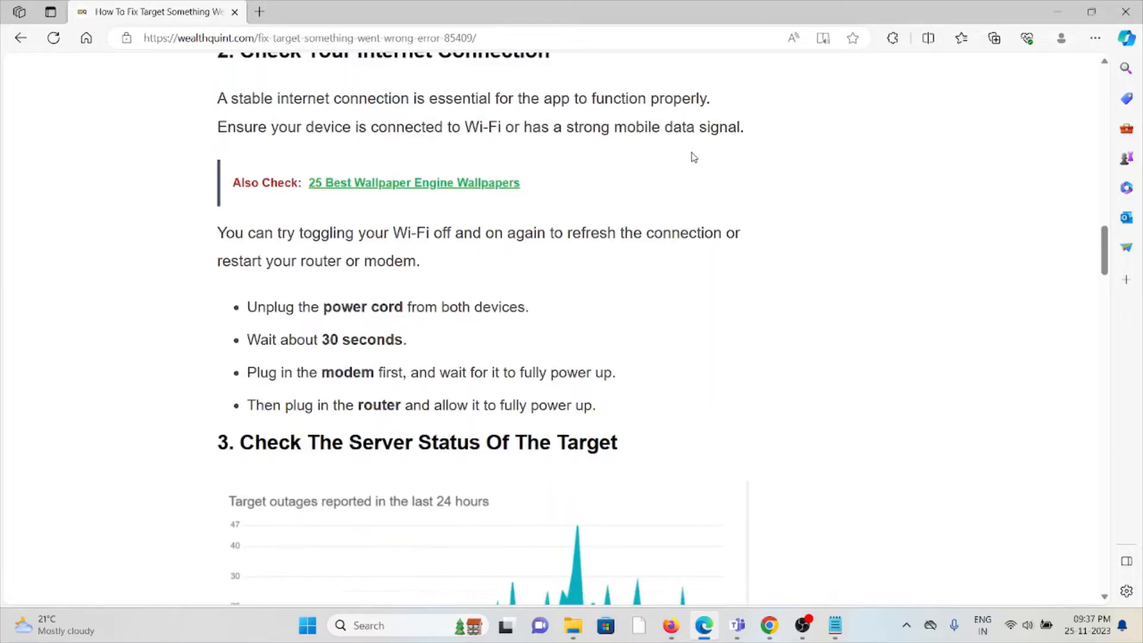
scroll("down", 3)
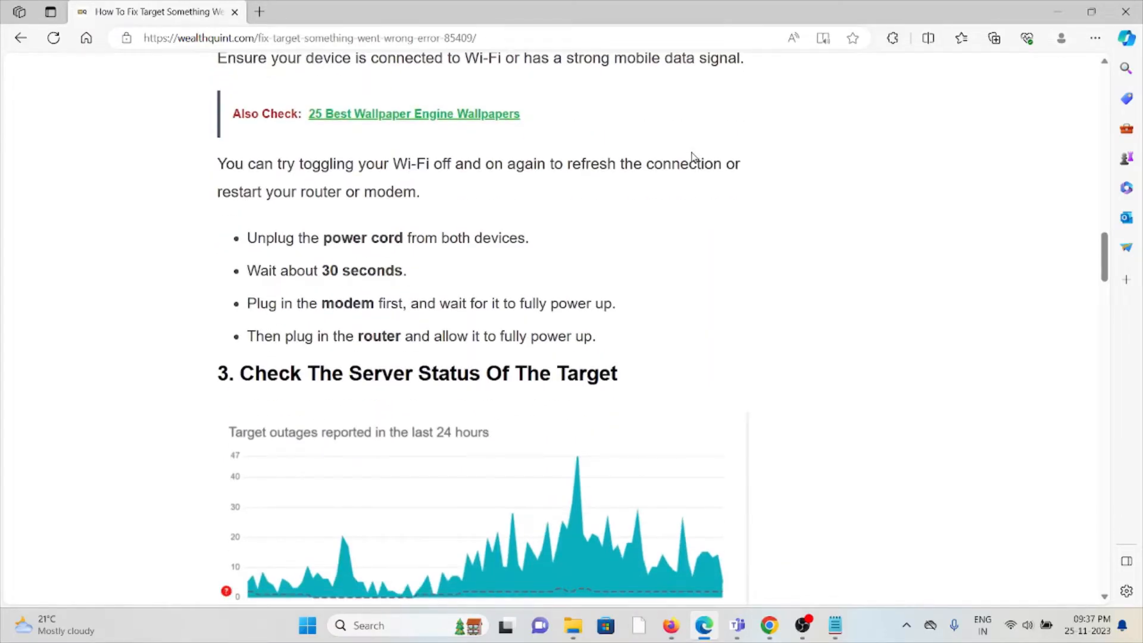
scroll("down", 3)
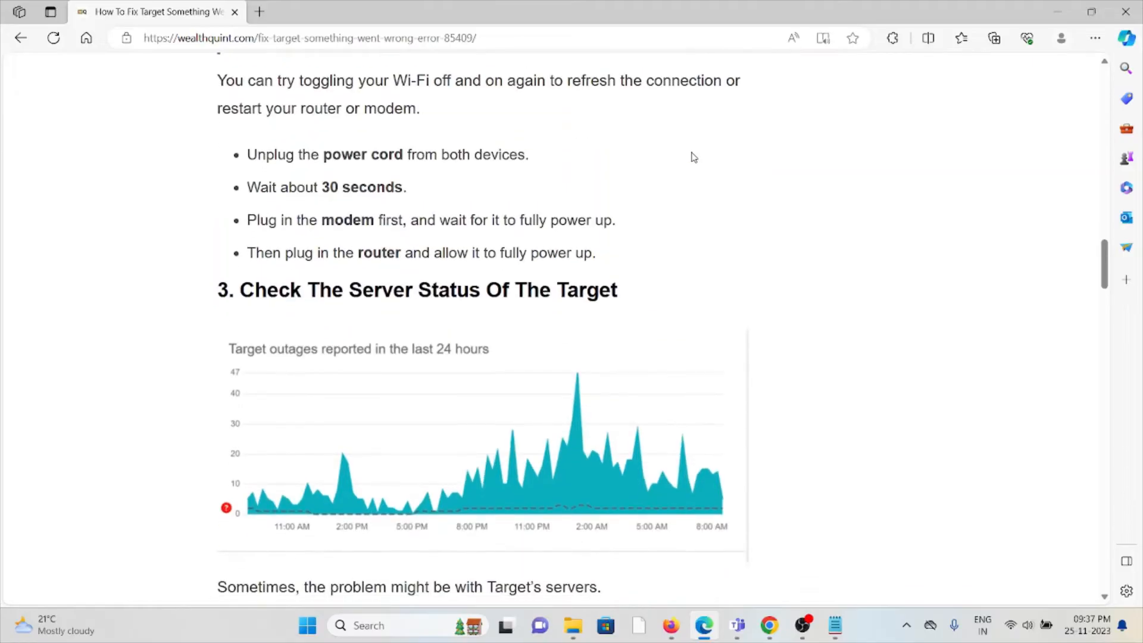
scroll("down", 3)
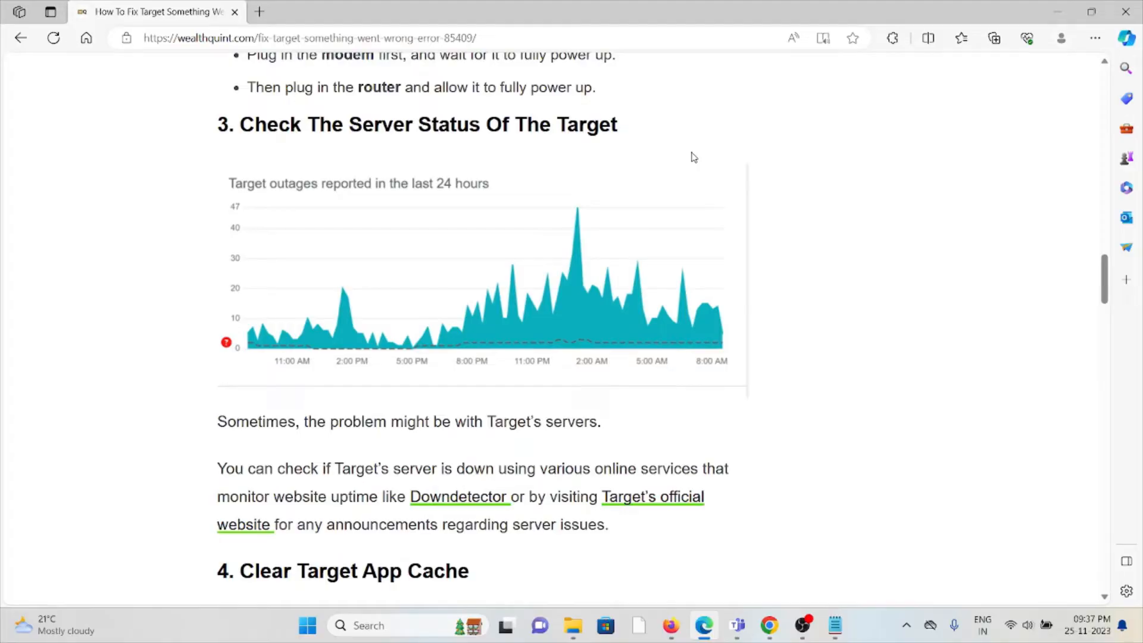
mouse_move(681, 221)
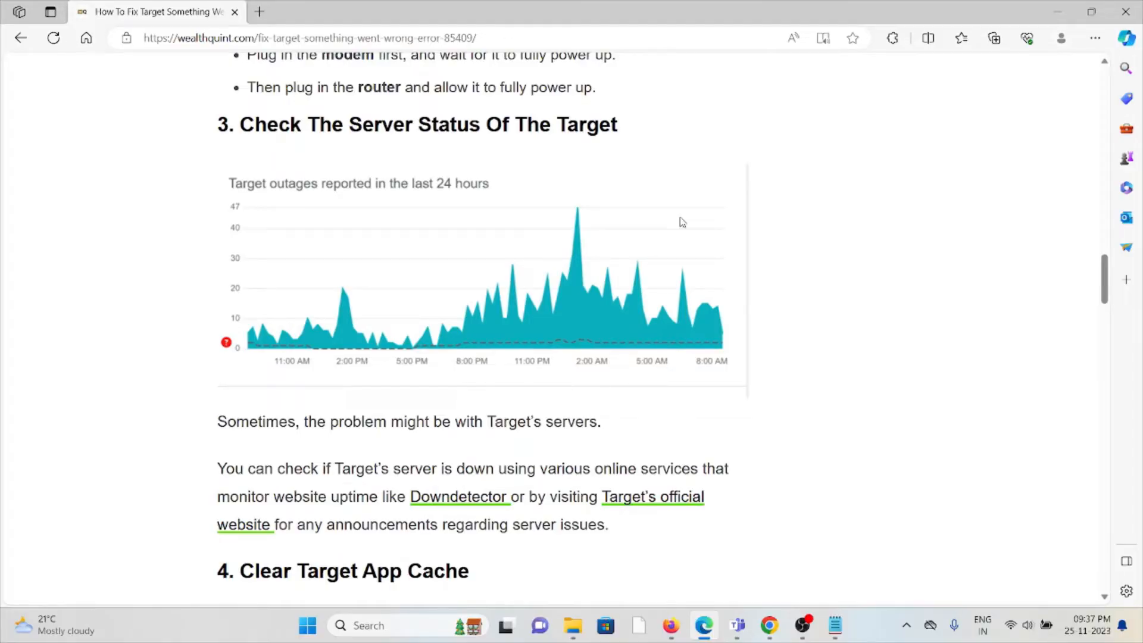
- Open the Downdetector Target outage link in a new tab from its right-click menu
right_click(457, 497)
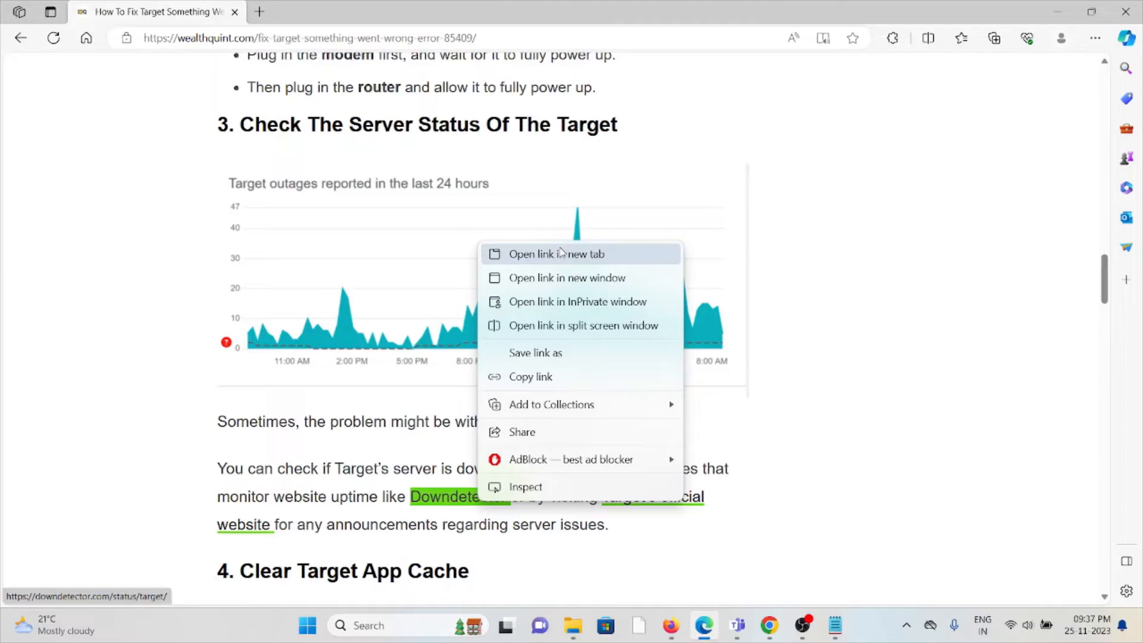
left_click(557, 253)
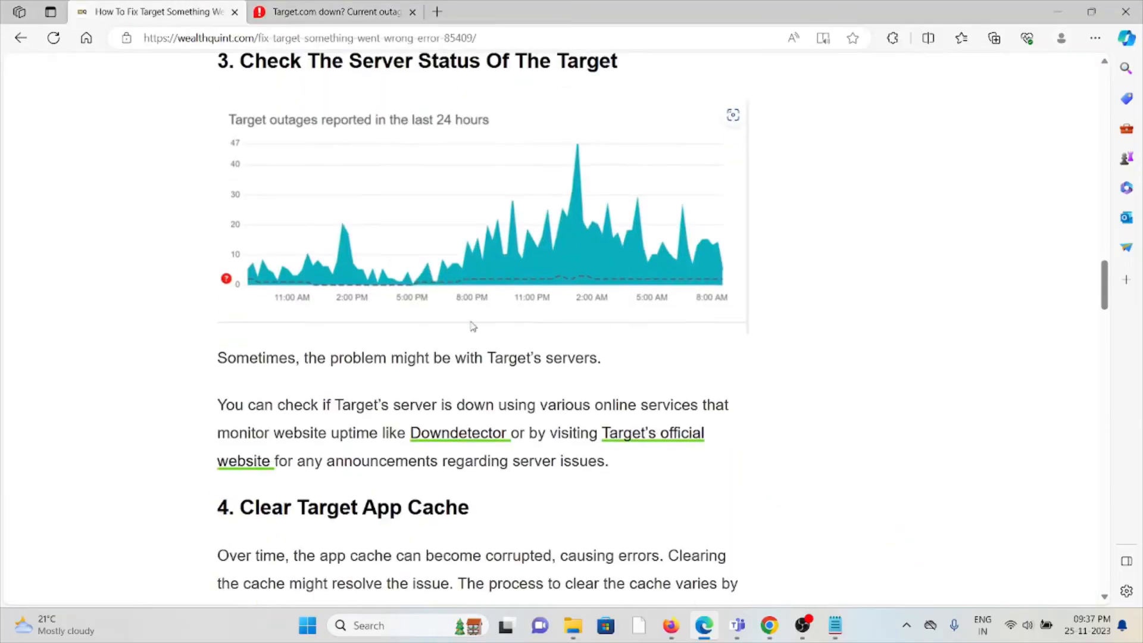
- Scroll through fix 4 on clearing cache to section 5, Clear Browser Cache, with its Chrome steps
scroll("down", 3)
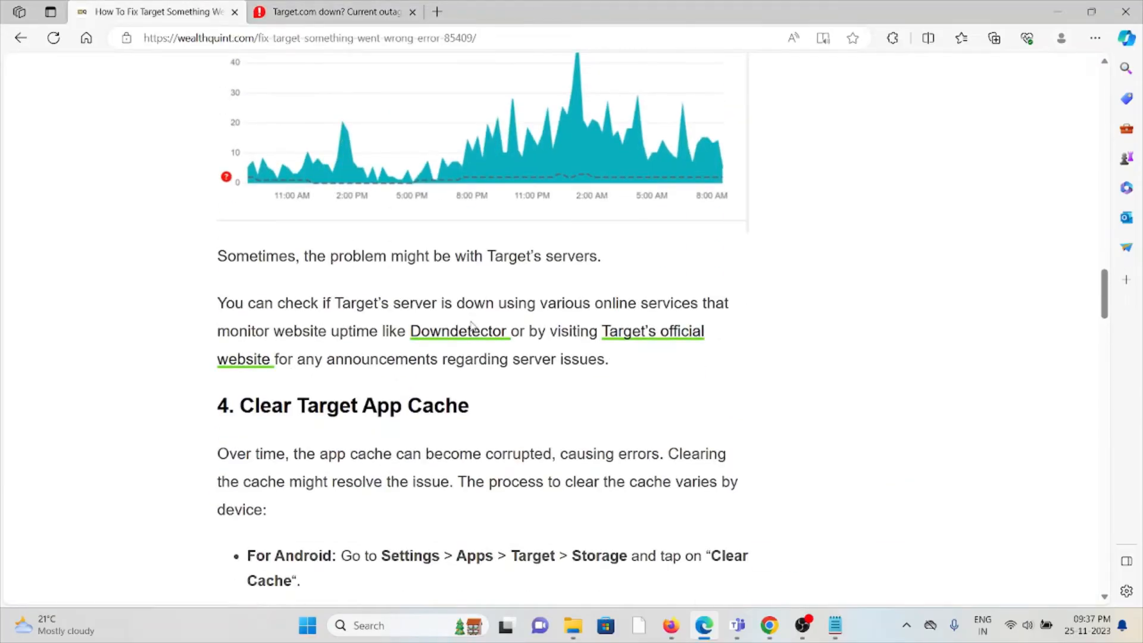
scroll("down", 3)
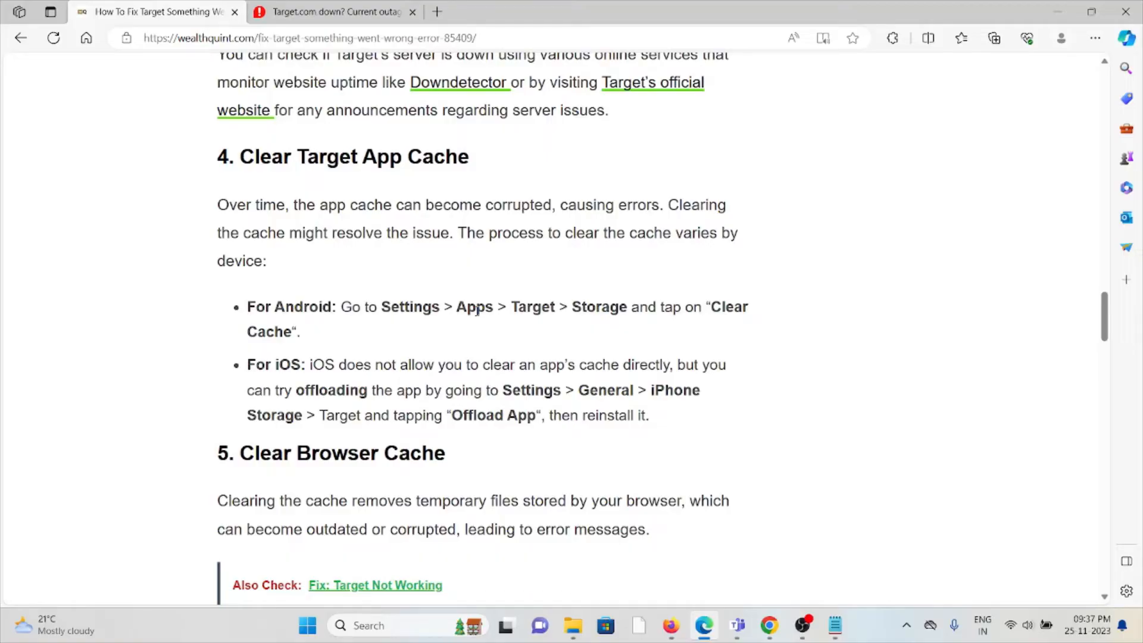
mouse_move(494, 405)
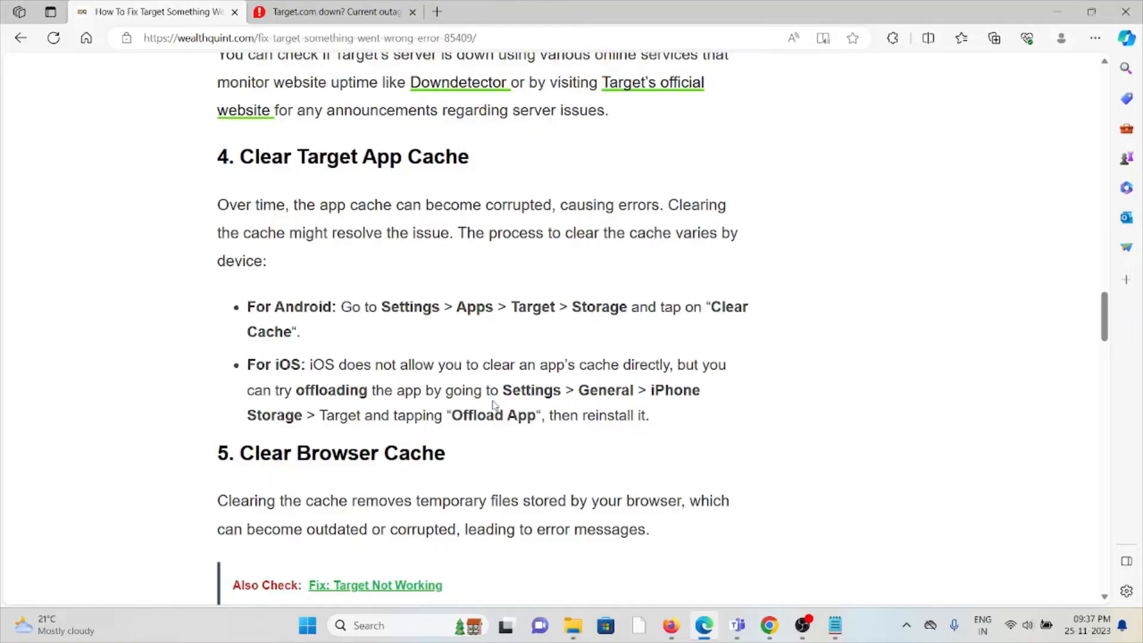
scroll("down", 3)
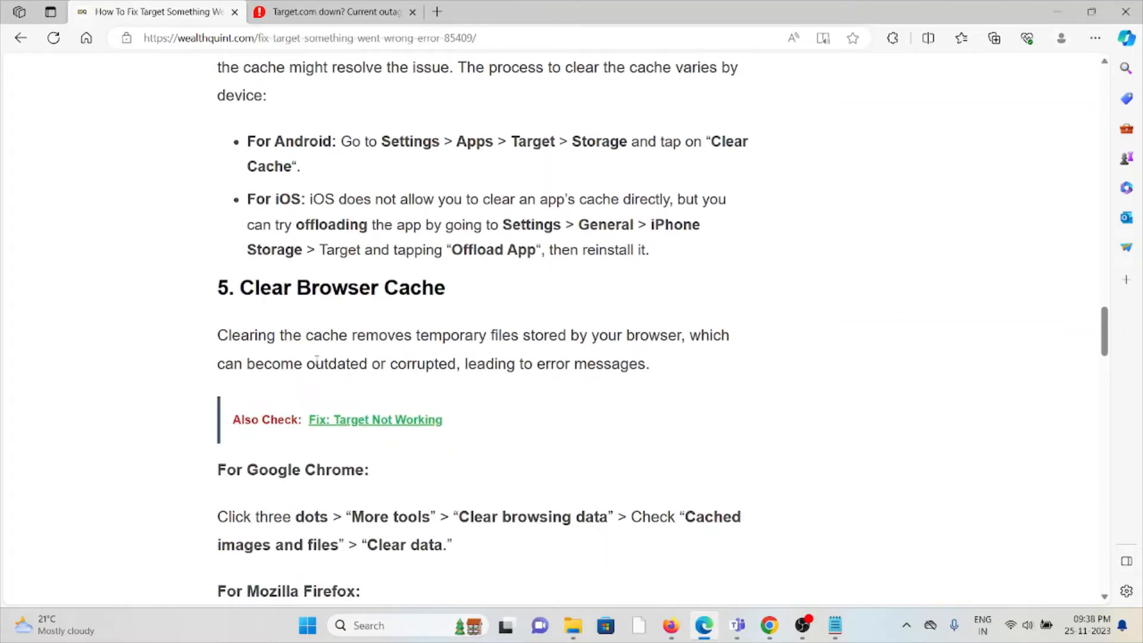
scroll("down", 3)
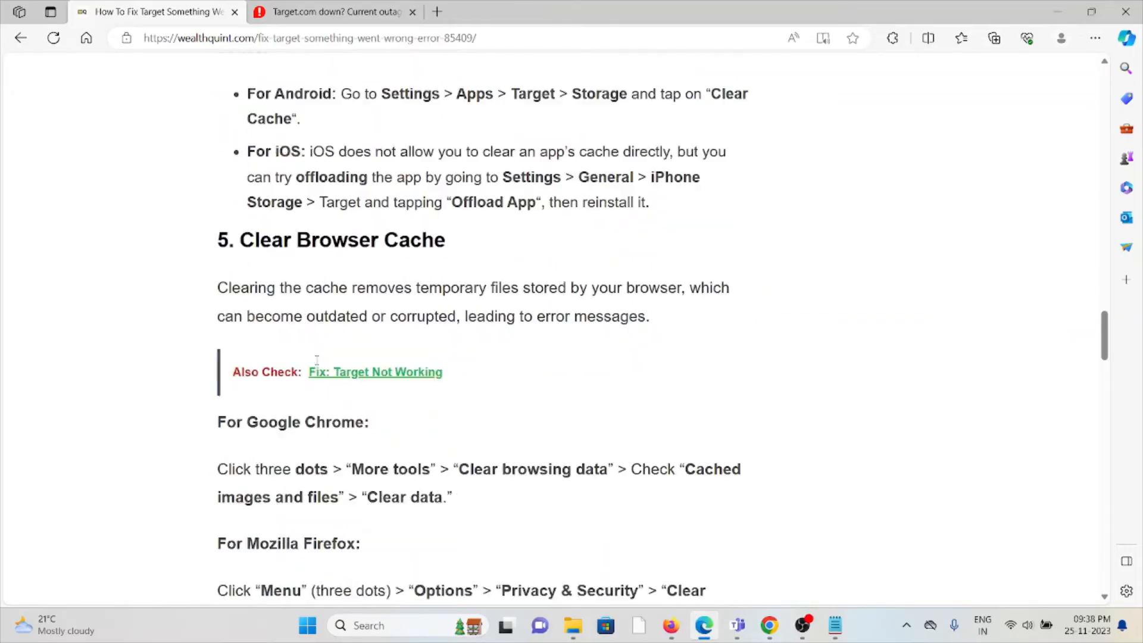
scroll("down", 3)
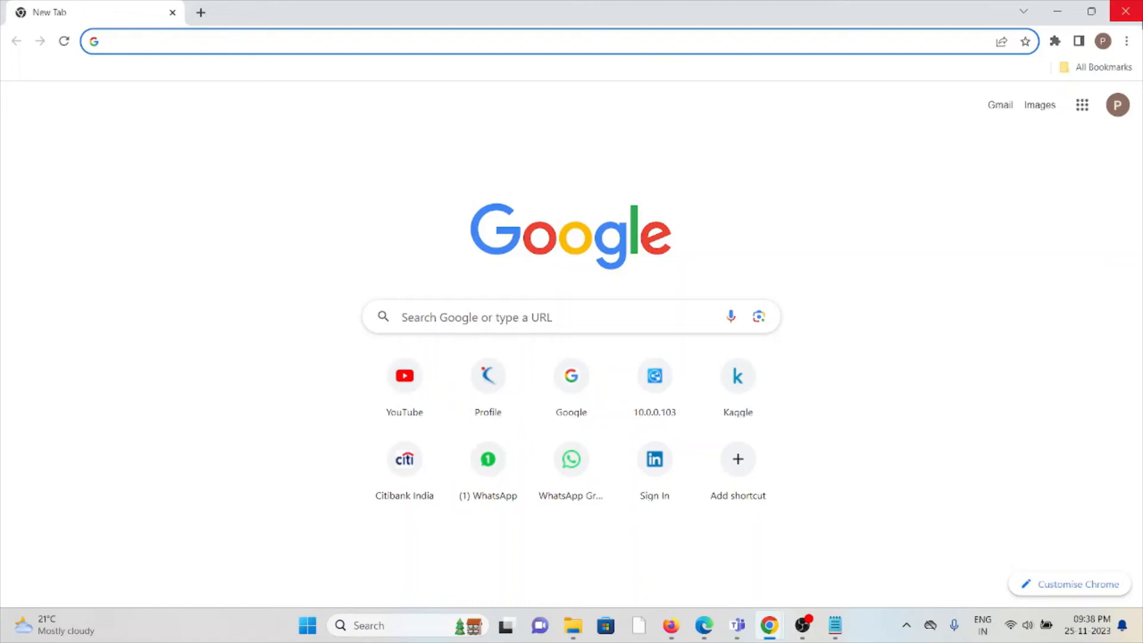
- Bring up Chrome's Clear browsing data dialog from the three-dot menu via More tools
left_click(1126, 41)
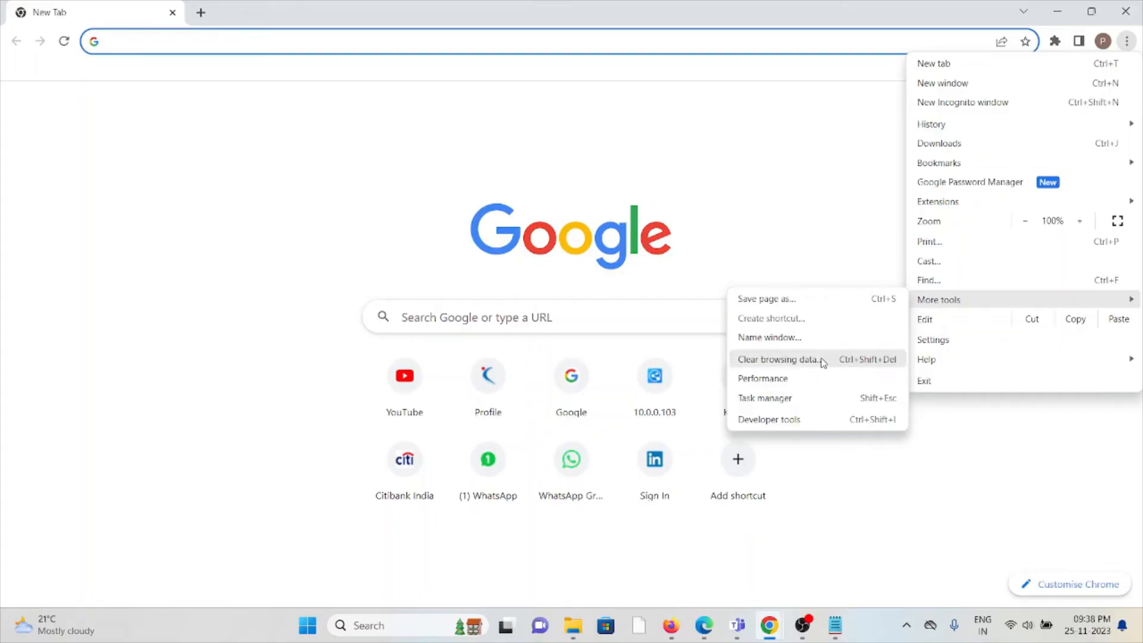
left_click(778, 359)
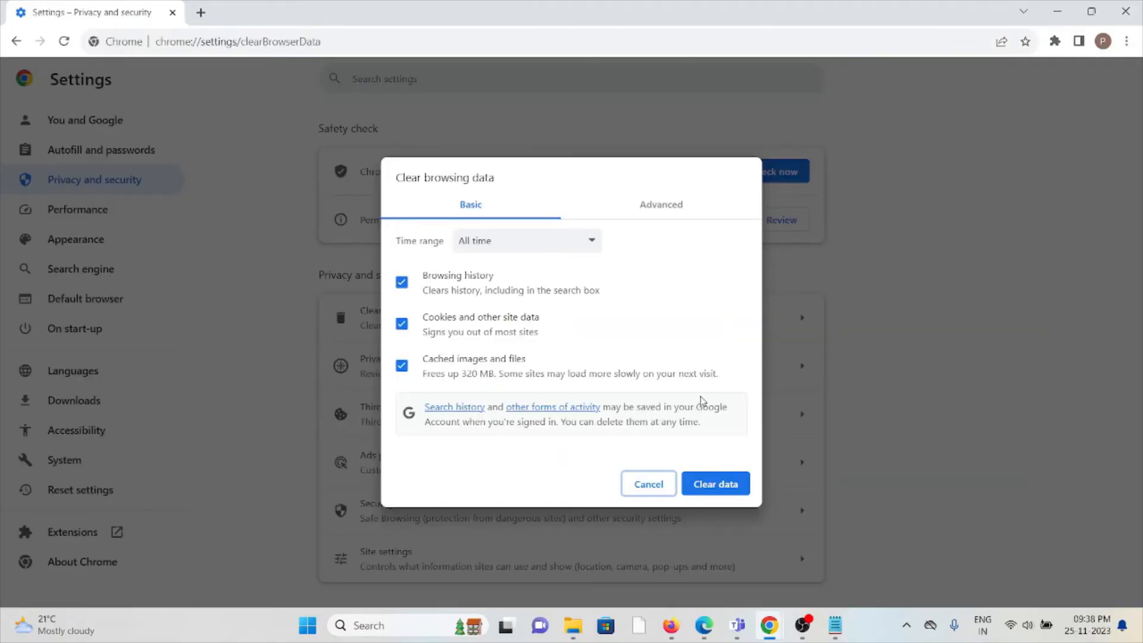
mouse_move(402, 378)
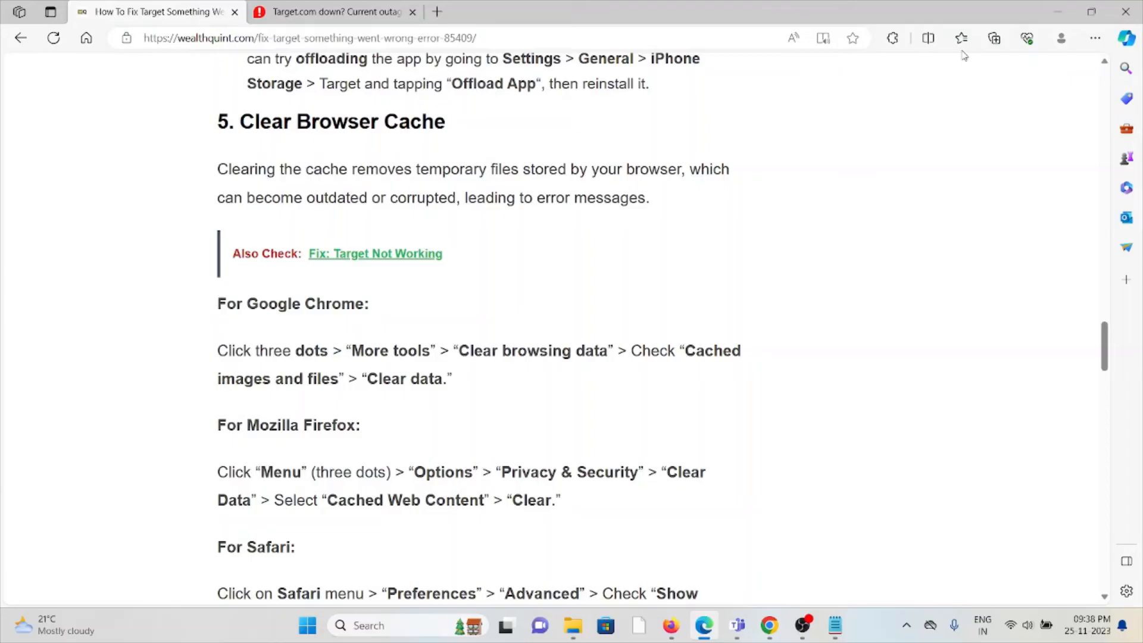
- Scroll past the Firefox and Safari cache instructions to section 6, Log Out And Log In To Target
scroll("down", 3)
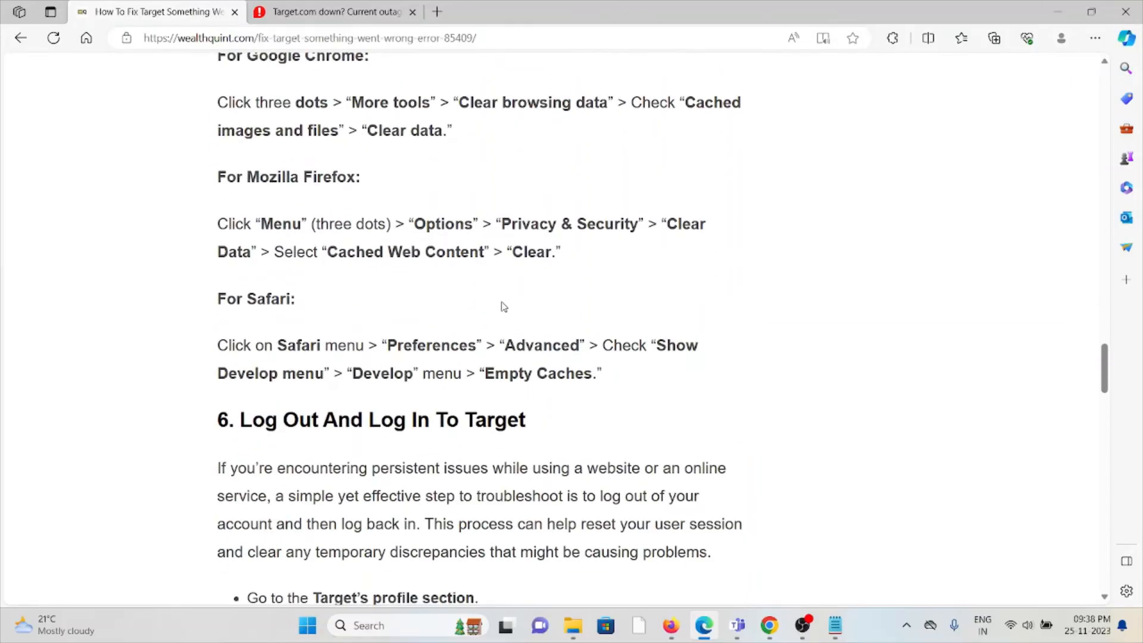
mouse_move(494, 295)
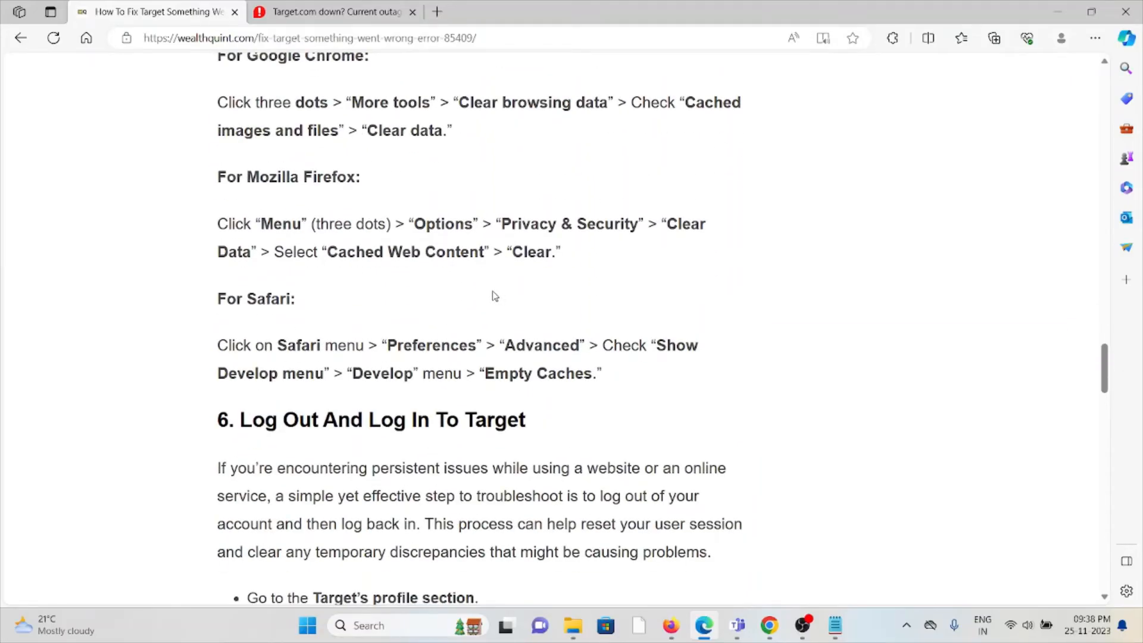
scroll("down", 3)
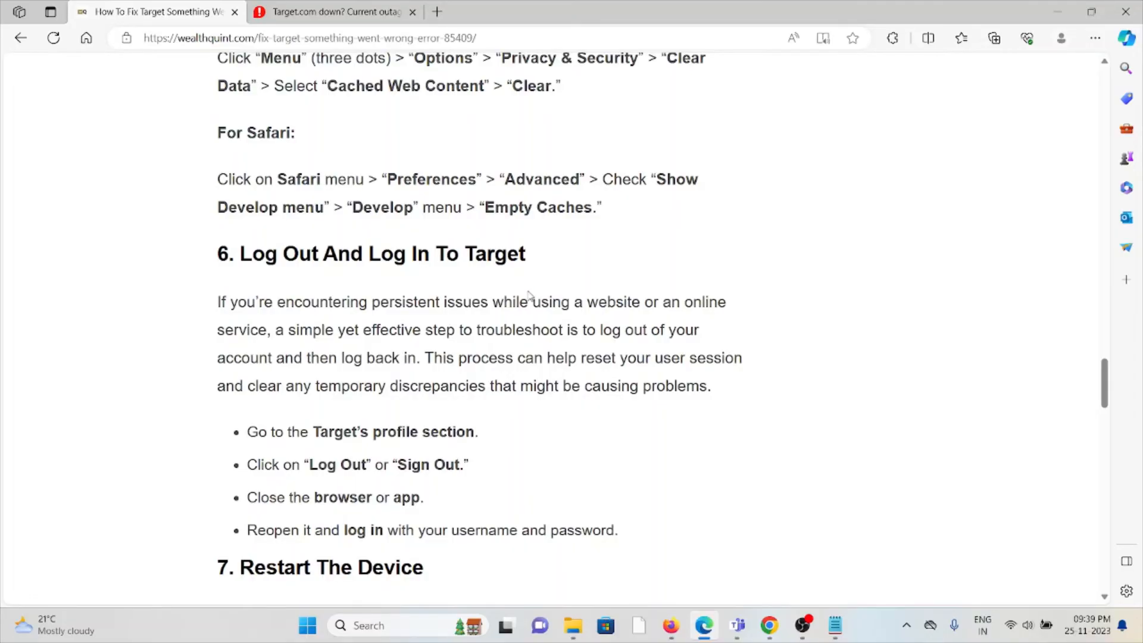
- Scroll through section 7, Restart The Device, to section 8's Android and iOS reinstall steps
scroll("down", 3)
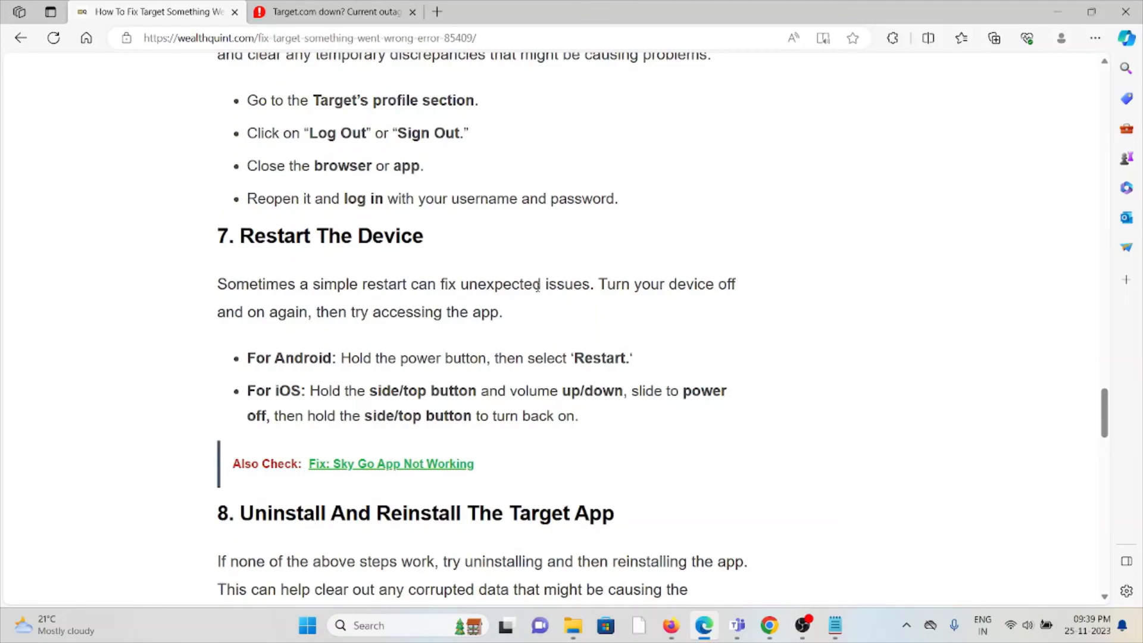
mouse_move(657, 360)
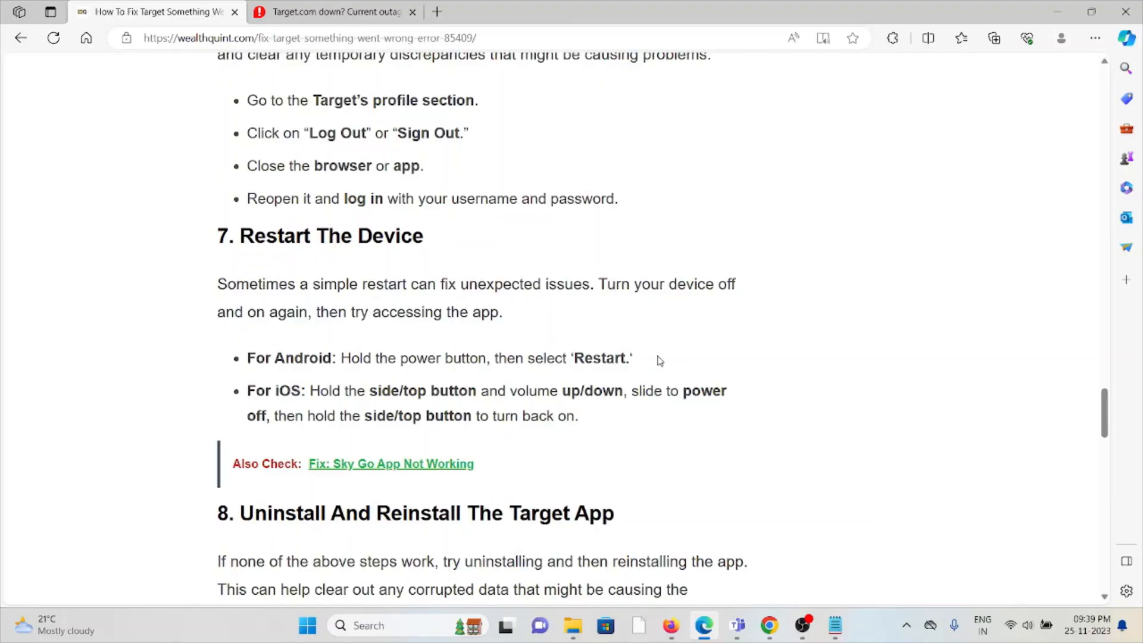
scroll("down", 3)
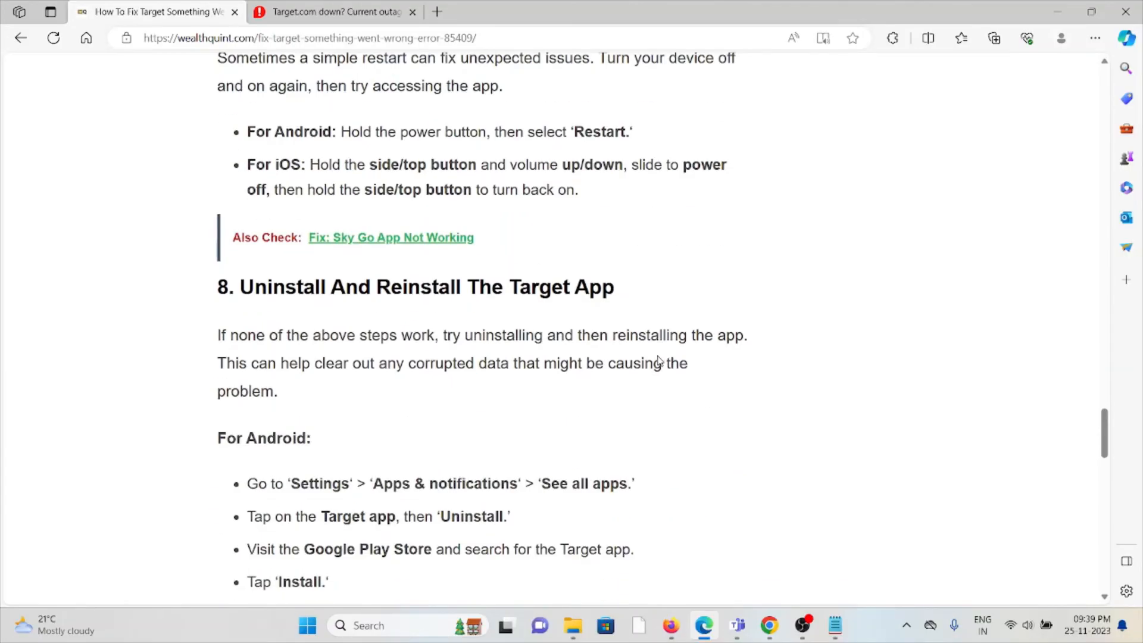
scroll("down", 3)
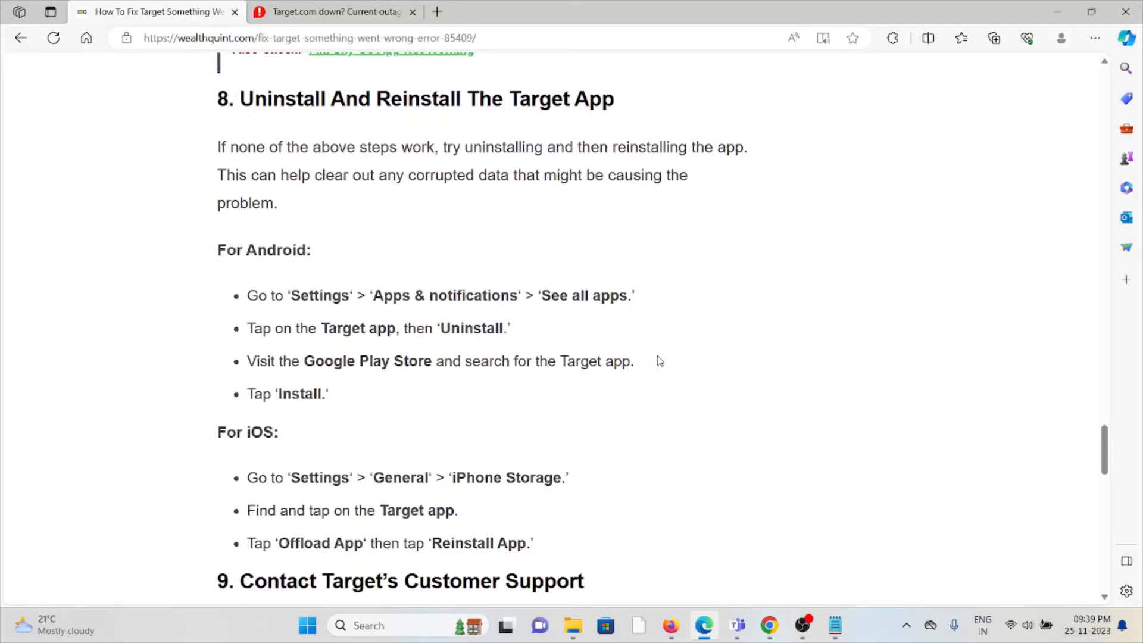
mouse_move(676, 355)
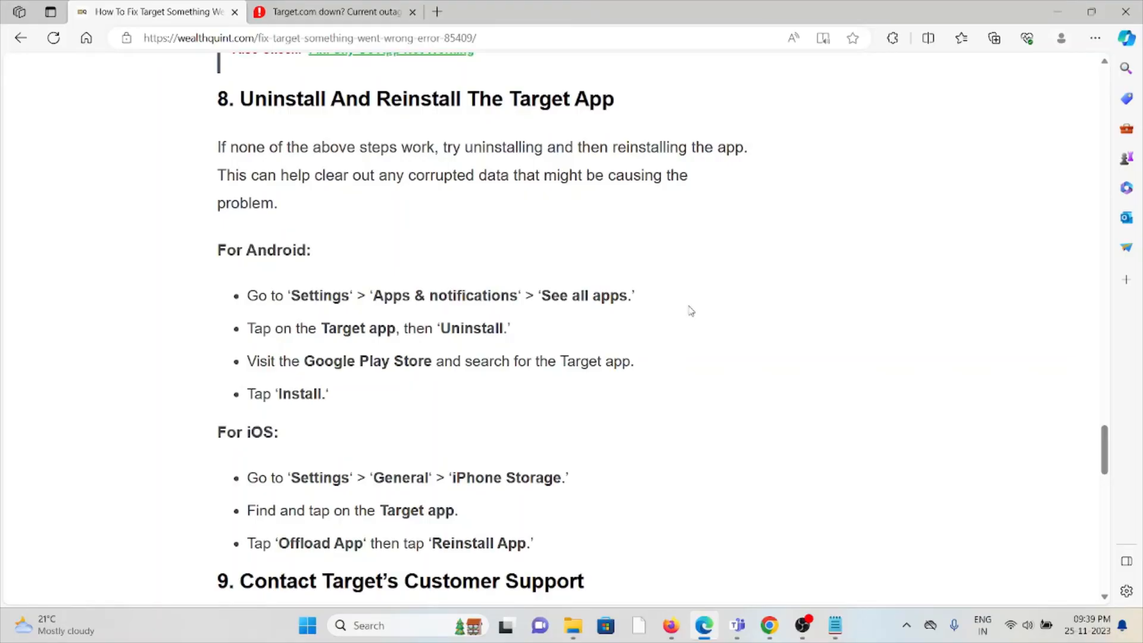
- Scroll to section 9, Contact Target's Customer Support, and the Similar Posts links below it
scroll("down", 3)
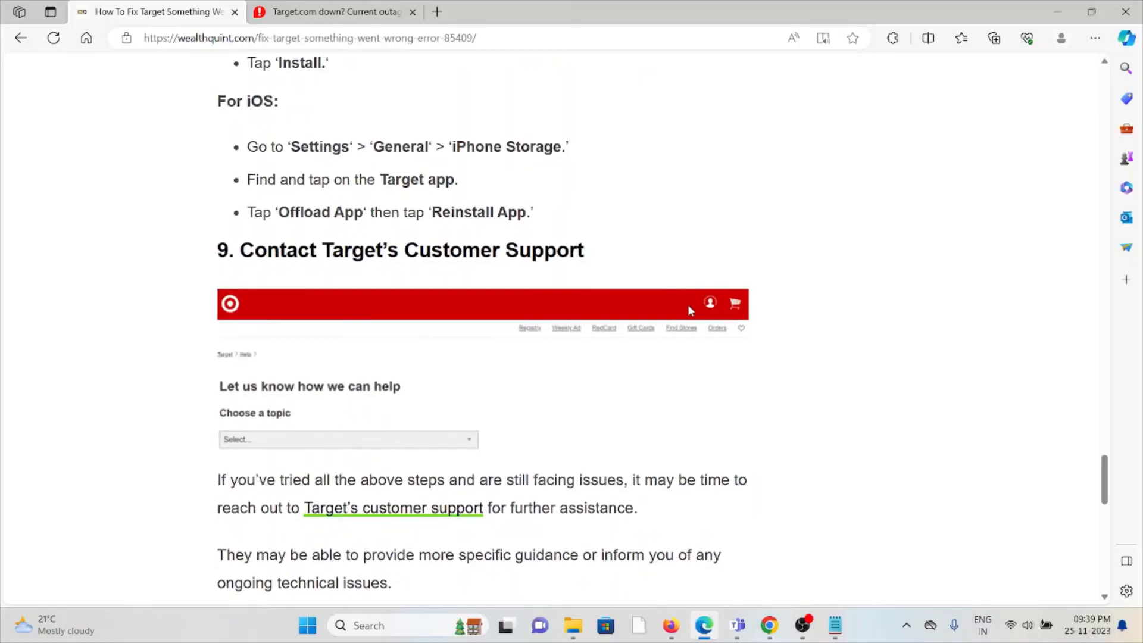
mouse_move(711, 232)
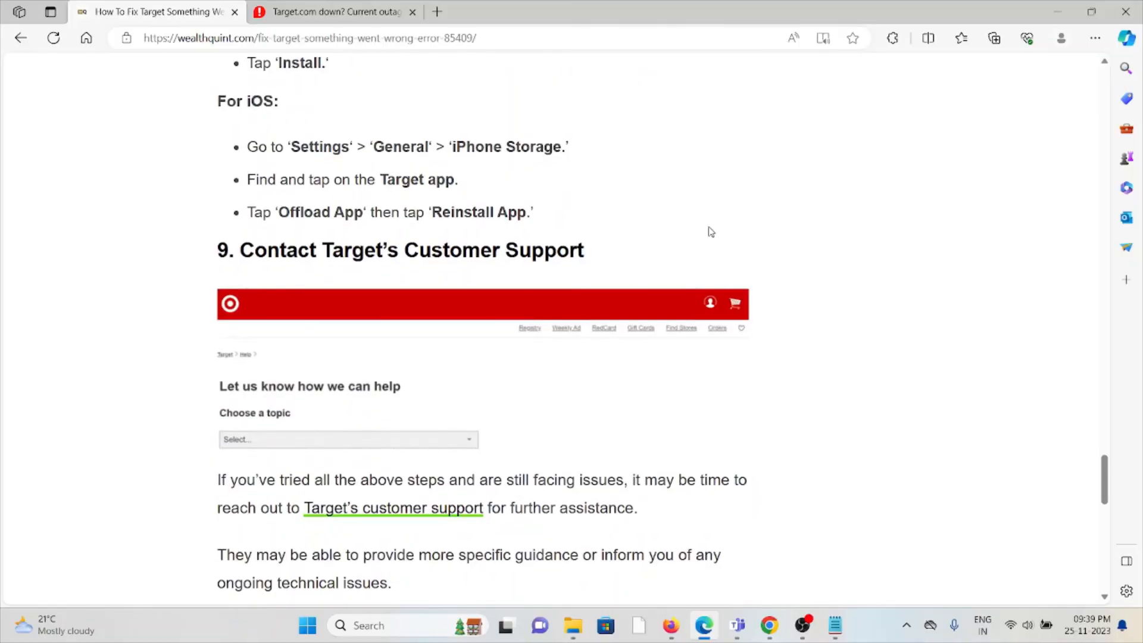
scroll("down", 3)
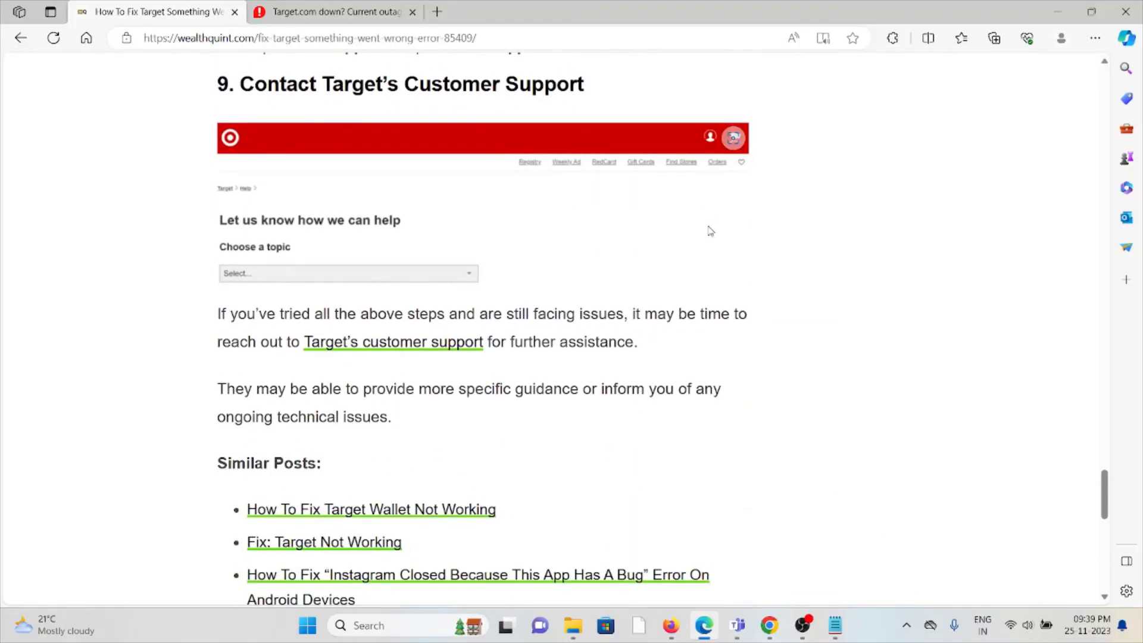